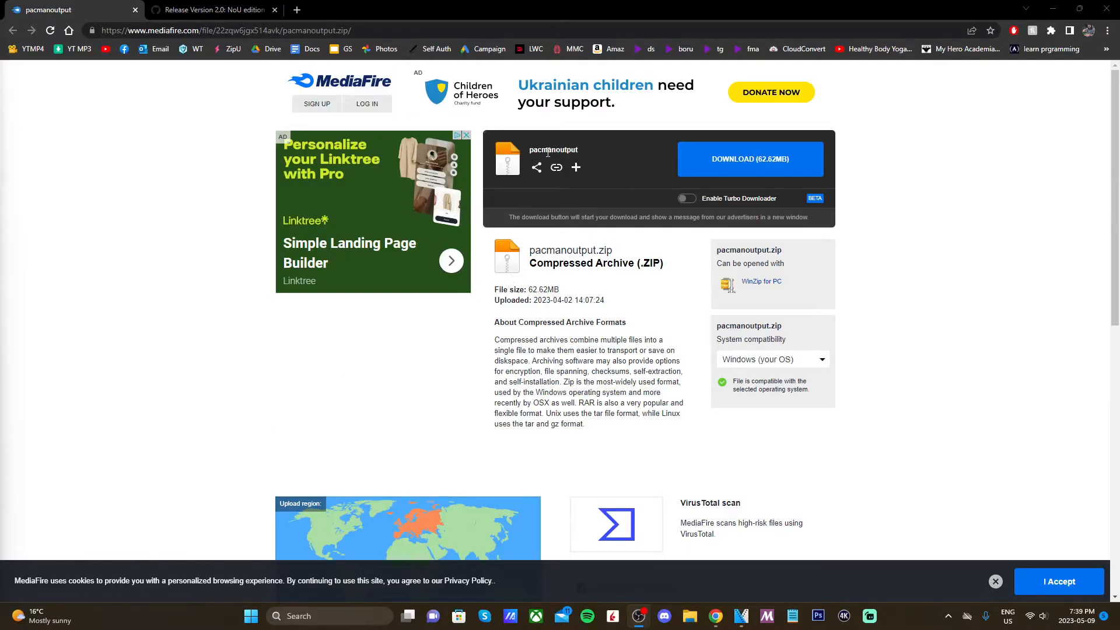
Start the pacmanoutput.zip (62.62 MB) download from the MediaFire page.
{"action": "left_click", "coordinate": [750, 158]}
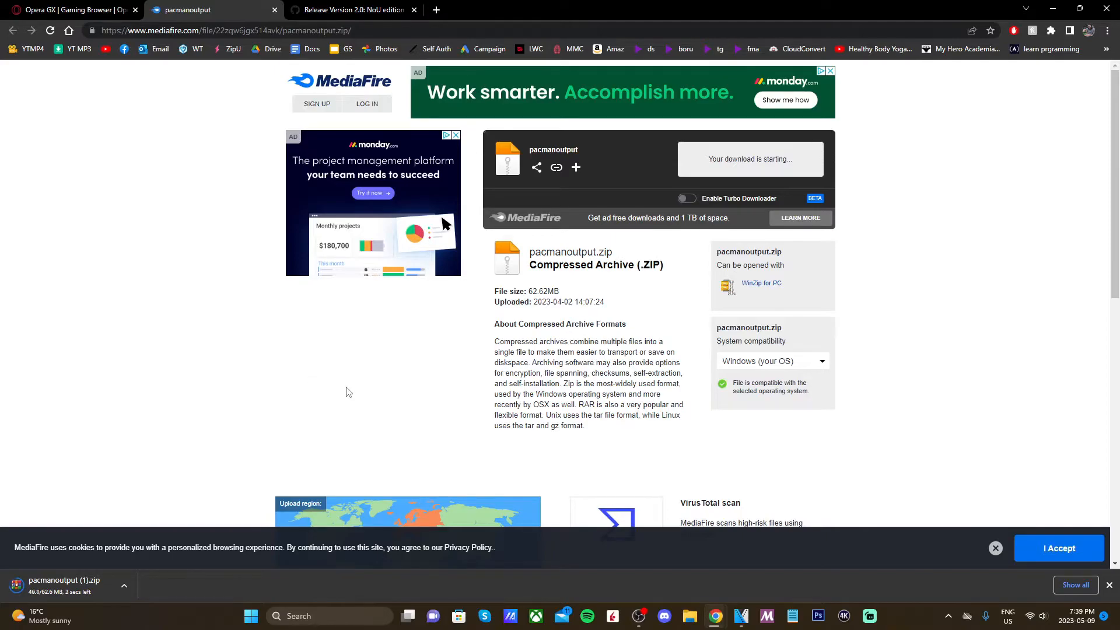
{"action": "mouse_move", "coordinate": [287, 382]}
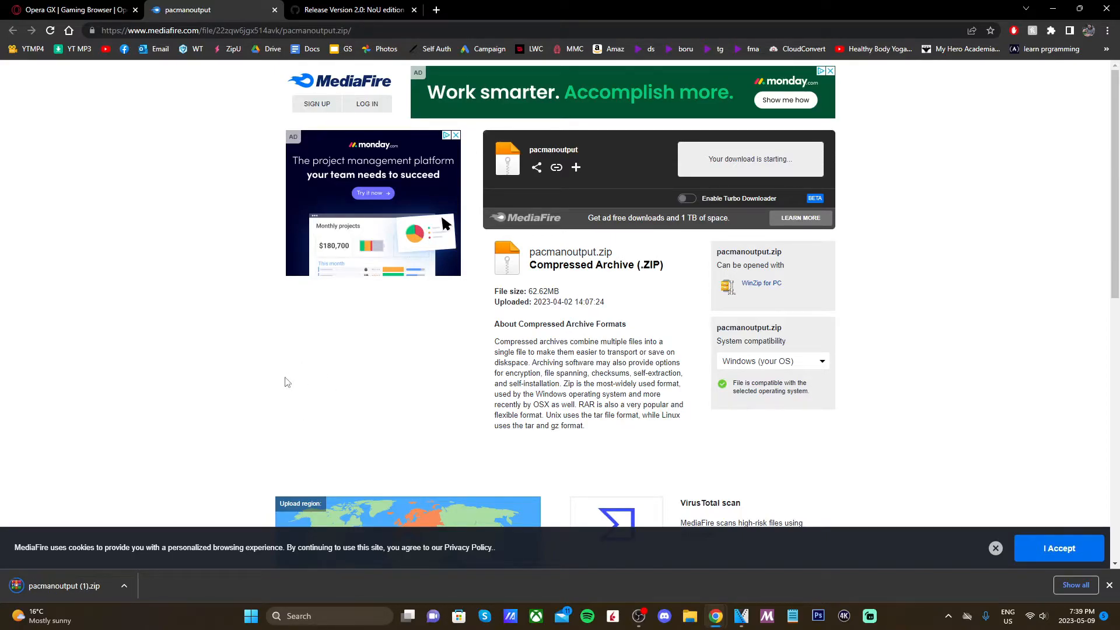
{"action": "mouse_move", "coordinate": [182, 281]}
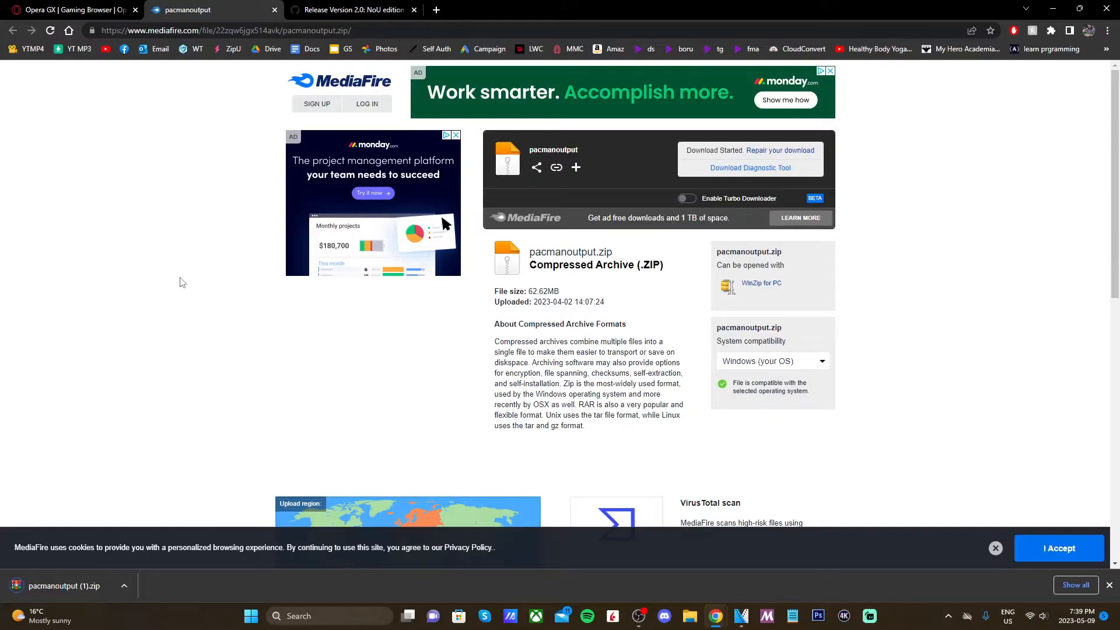
Download GiveMiiYouTube.wps from the release's Assets list on GitHub.
{"action": "left_click", "coordinate": [351, 10]}
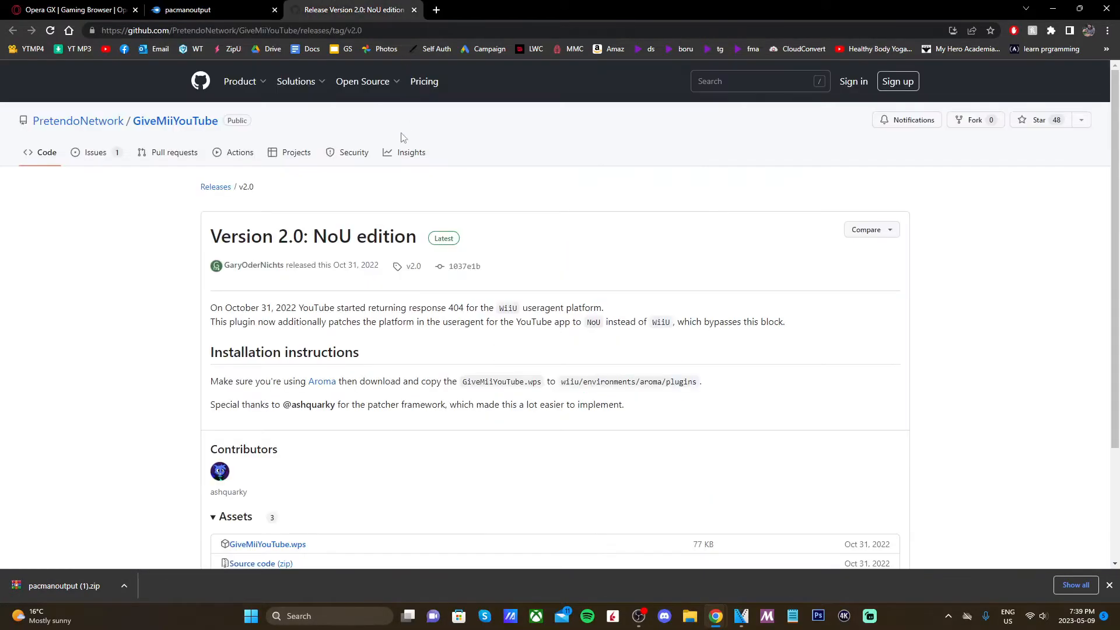
{"action": "mouse_move", "coordinate": [181, 124]}
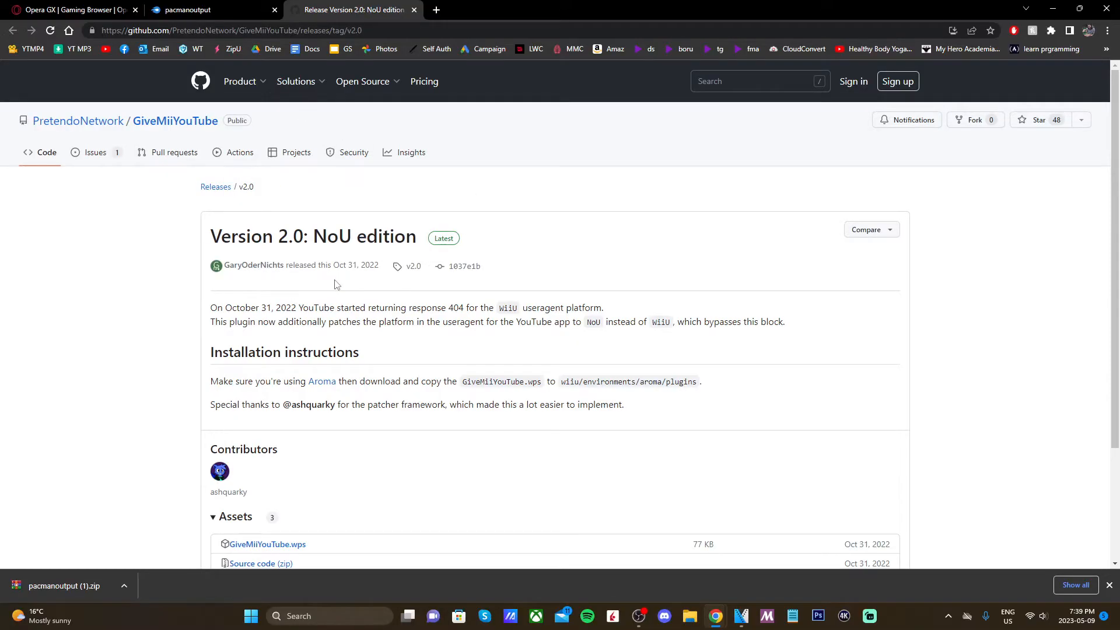
{"action": "mouse_move", "coordinate": [650, 336]}
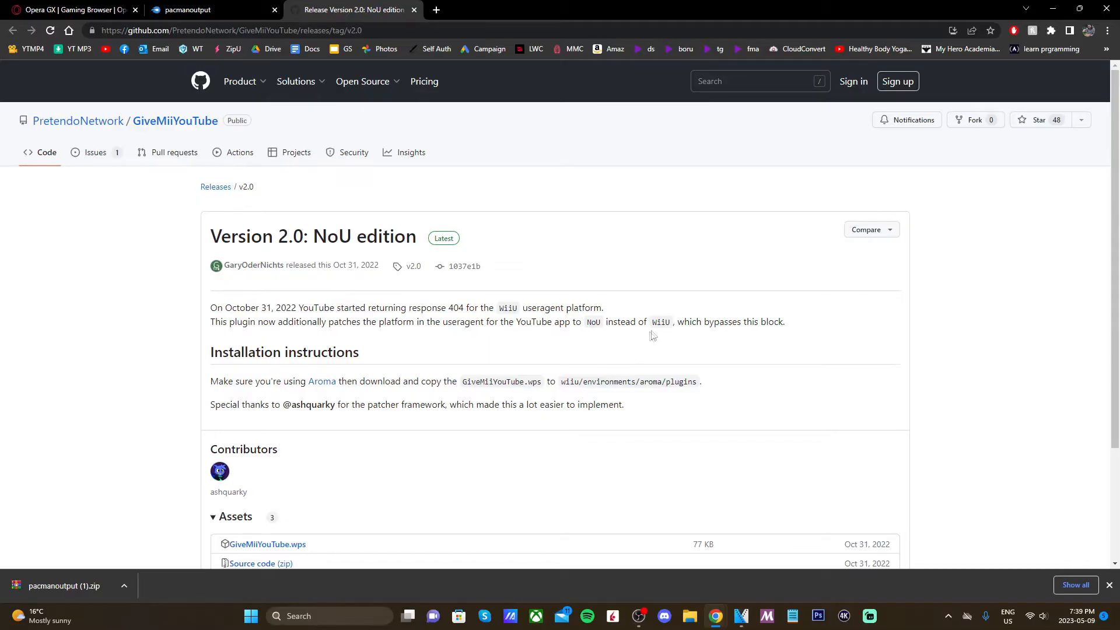
{"action": "scroll", "scroll_direction": "down", "scroll_amount": 3}
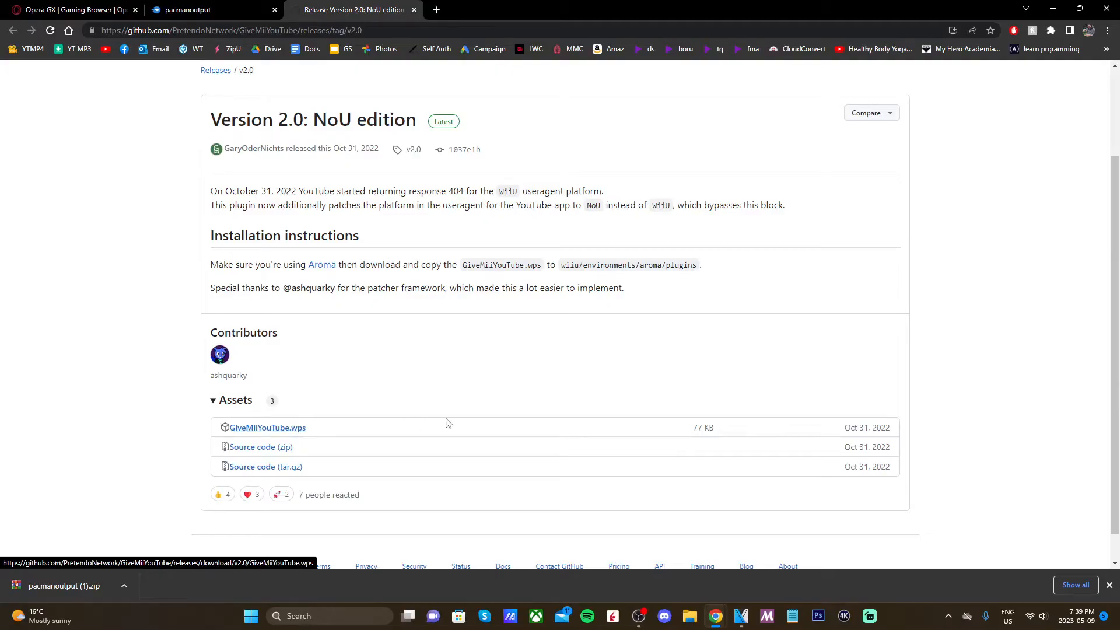
{"action": "left_click", "coordinate": [267, 427]}
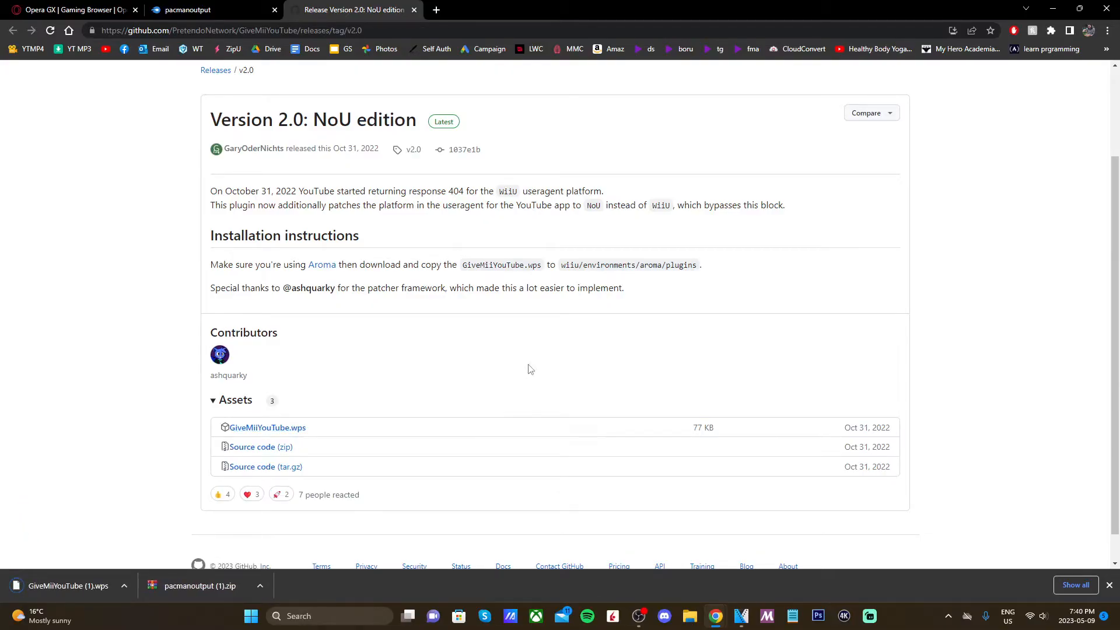
{"action": "mouse_move", "coordinate": [595, 378]}
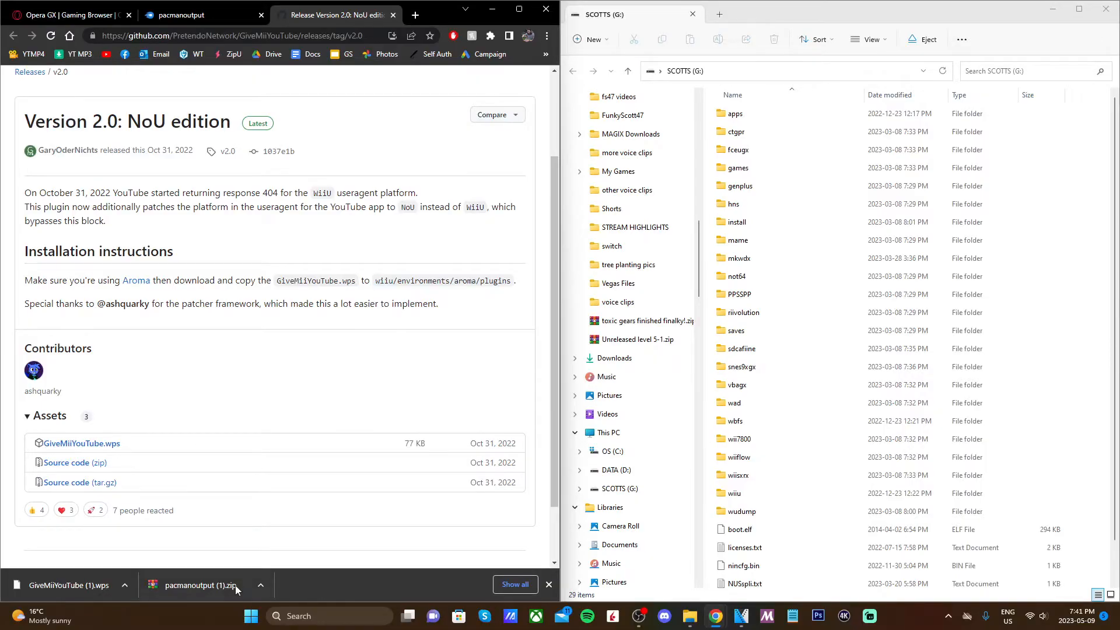
Open the downloaded pacmanoutput.zip and locate the pacmanoutput folder inside it.
{"action": "left_click", "coordinate": [196, 585]}
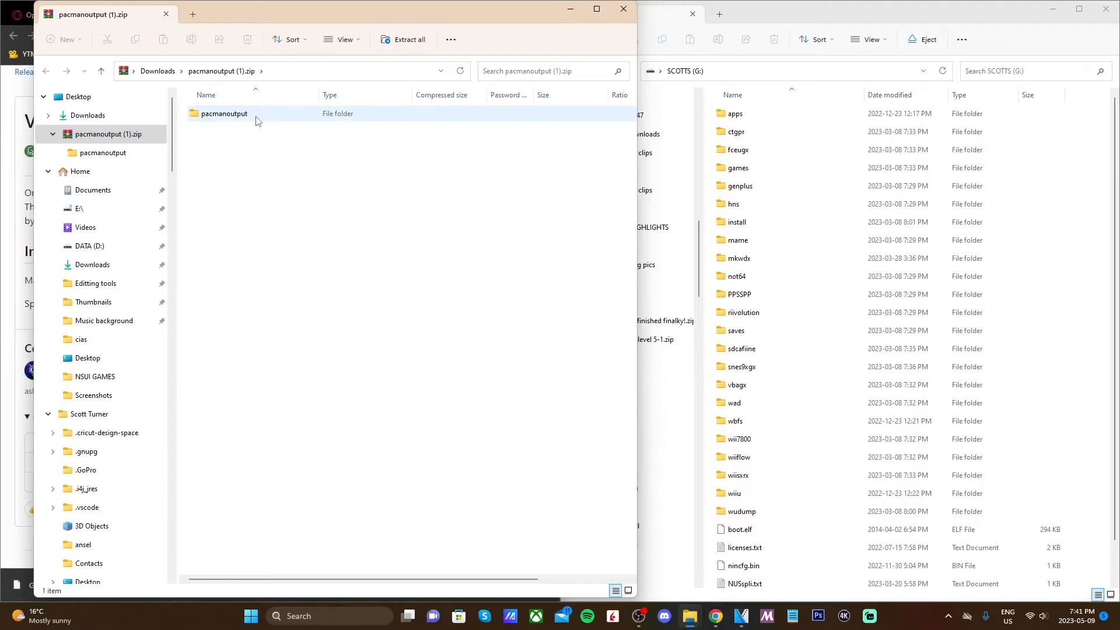
{"action": "double_click", "coordinate": [224, 113]}
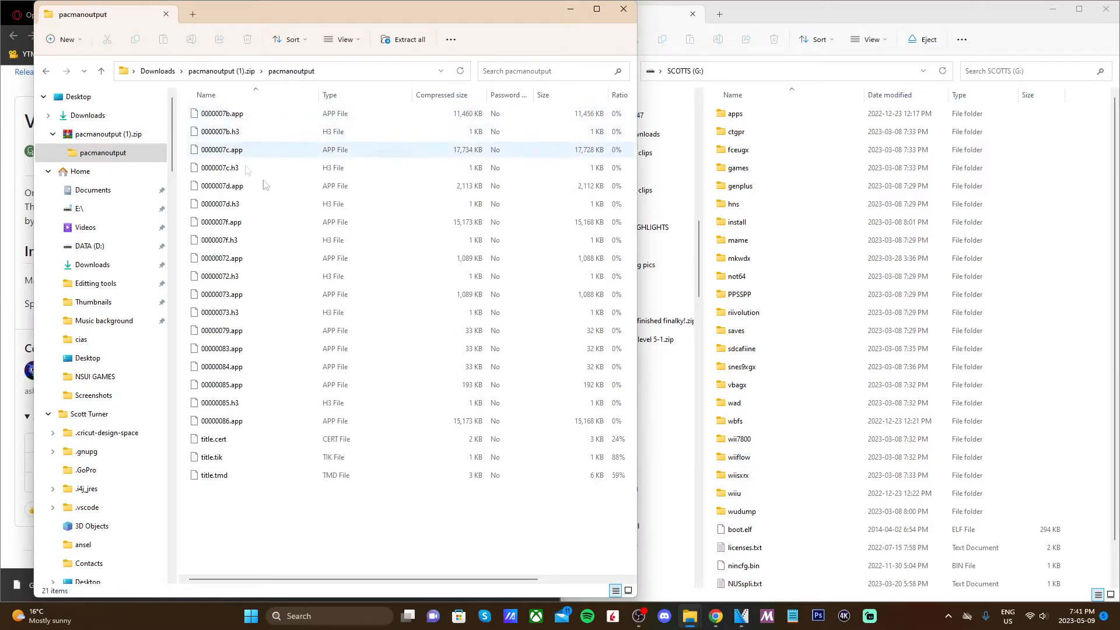
{"action": "left_click", "coordinate": [222, 113]}
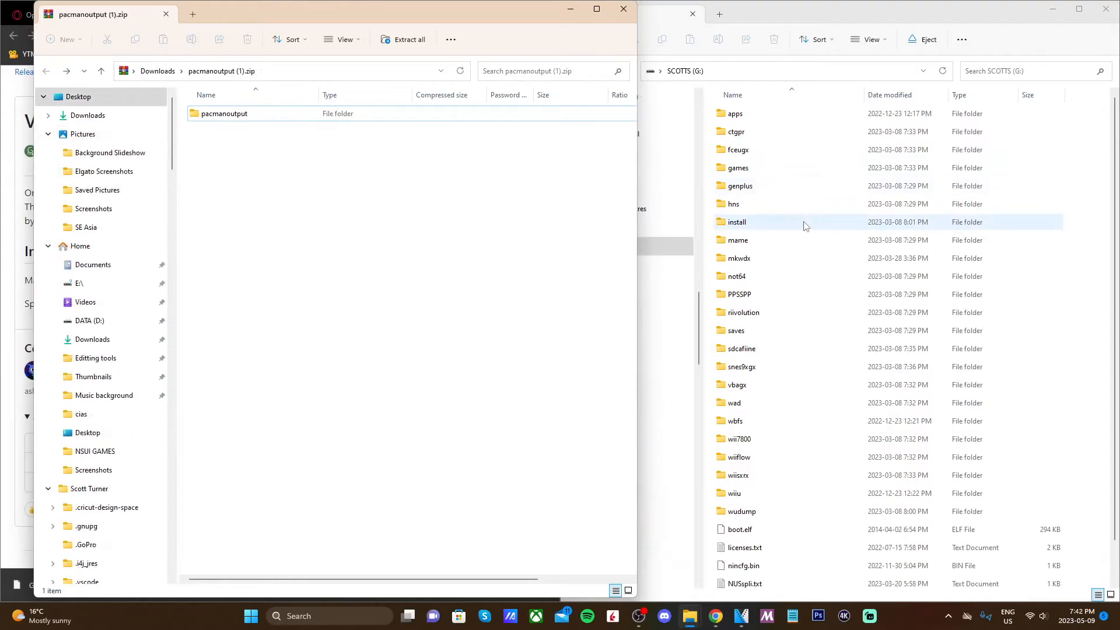
Copy the pacmanoutput folder into G:\install on the SCOTTS SD card.
{"action": "double_click", "coordinate": [737, 221]}
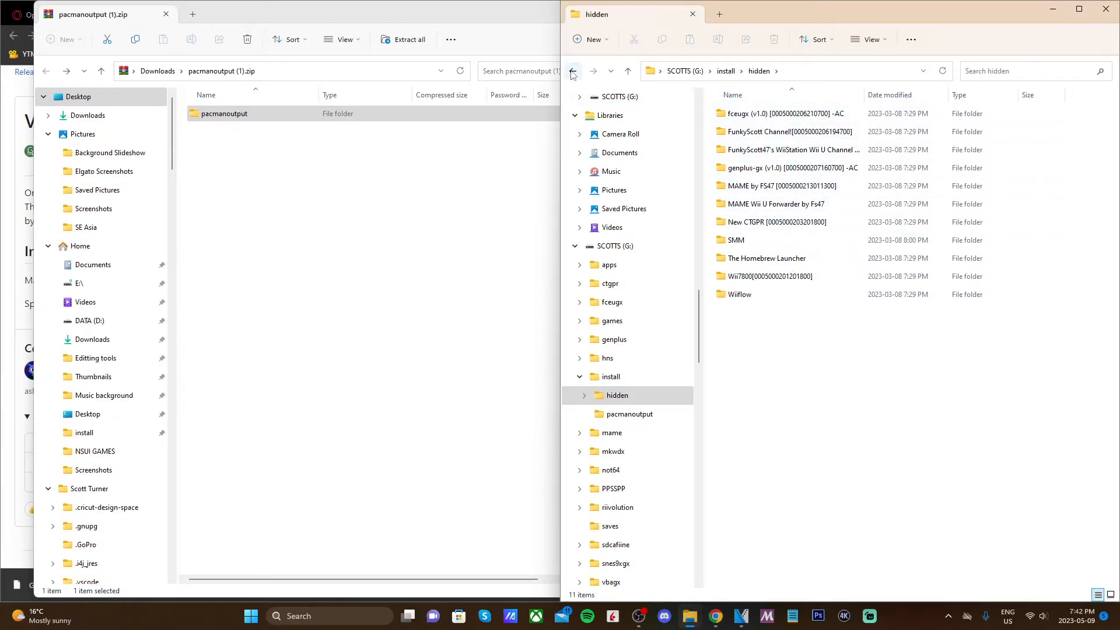
{"action": "left_click", "coordinate": [573, 70]}
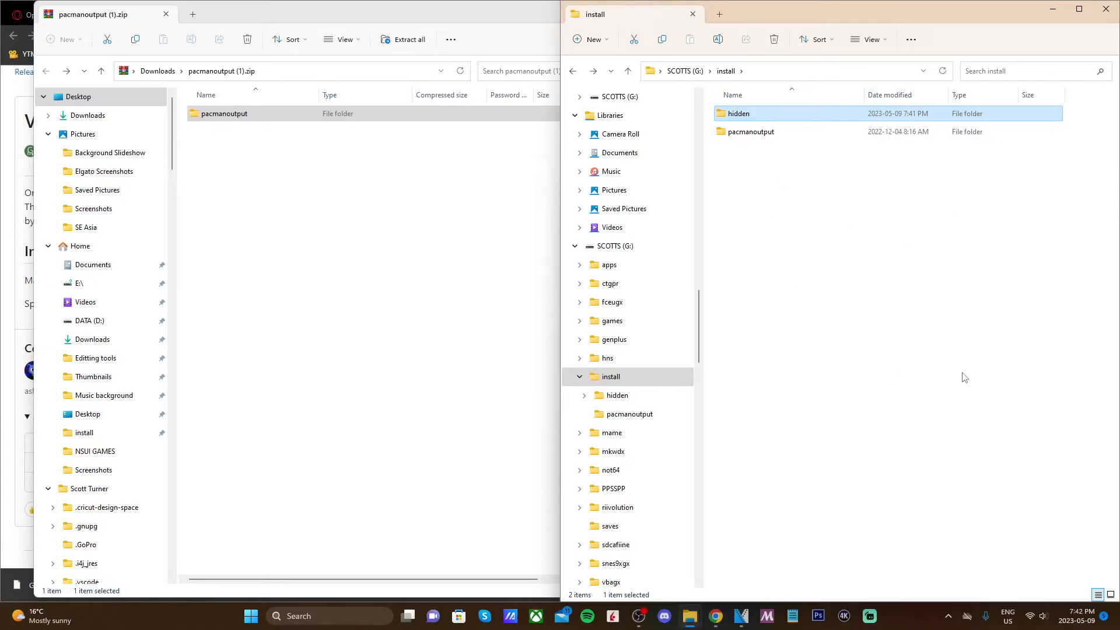
{"action": "mouse_move", "coordinate": [940, 366]}
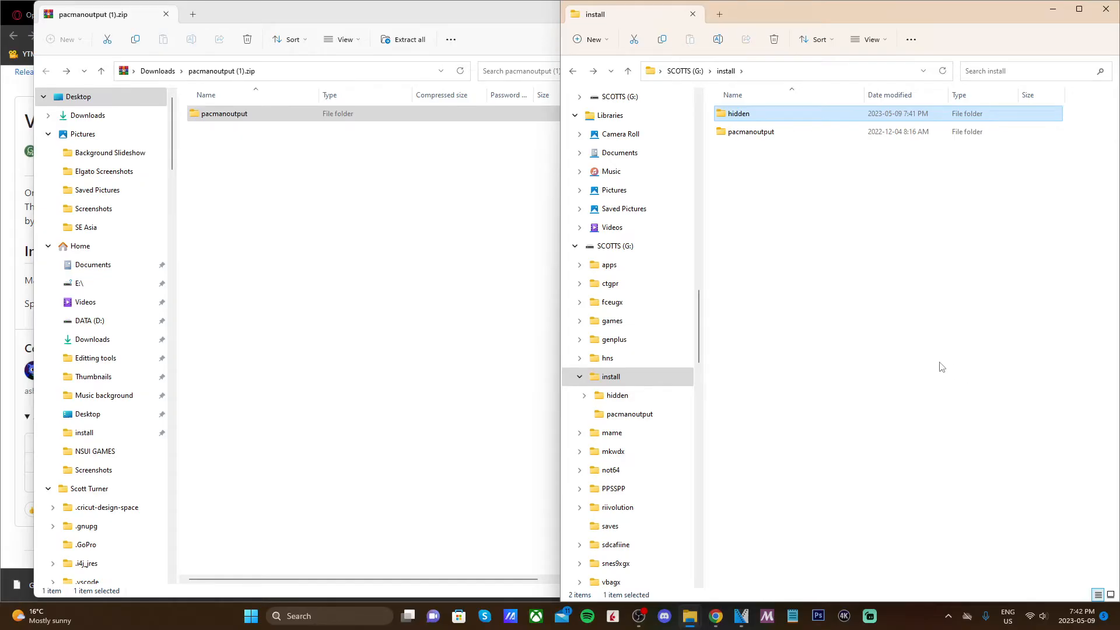
{"action": "left_click", "coordinate": [751, 131]}
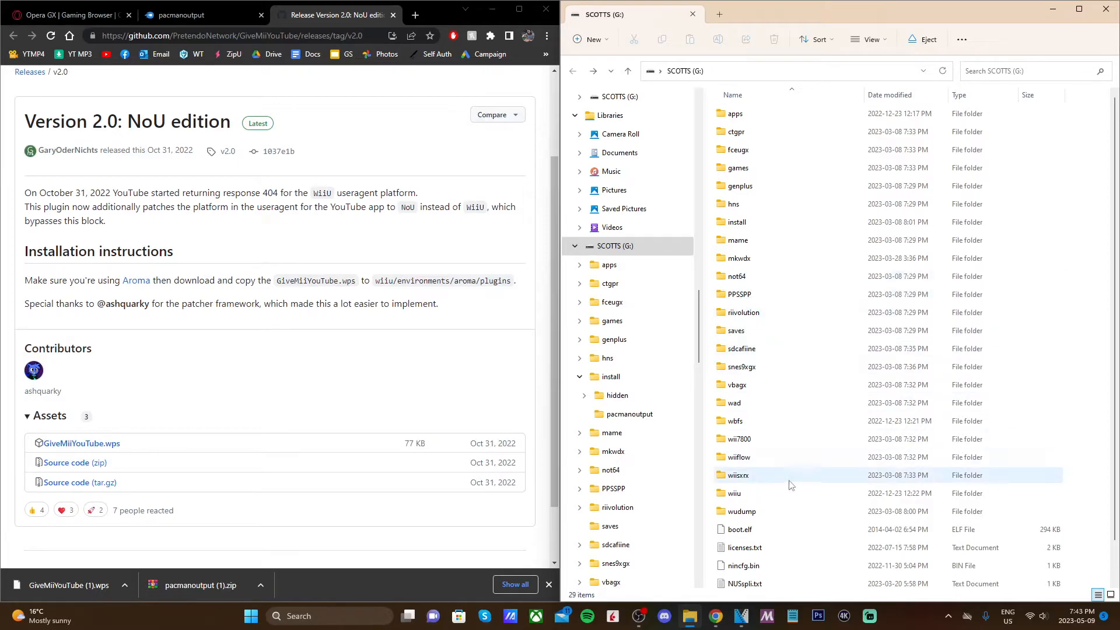
Copy GiveMiiYouTube.wps into G:\wiiu\environments\aroma\plugins and navigate back up.
{"action": "double_click", "coordinate": [734, 493]}
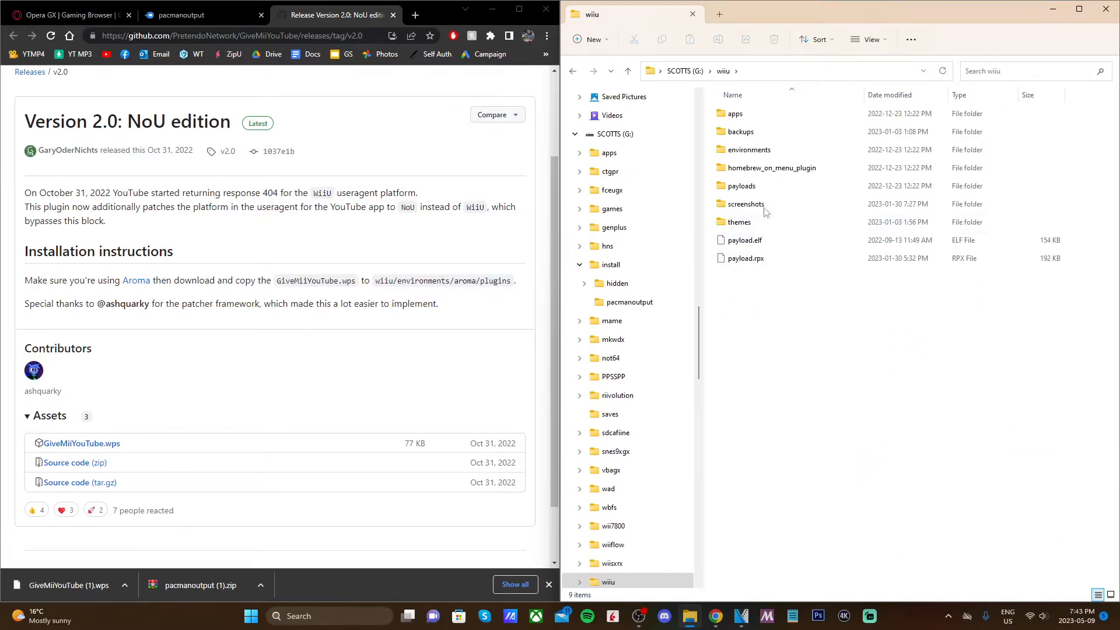
{"action": "double_click", "coordinate": [749, 149]}
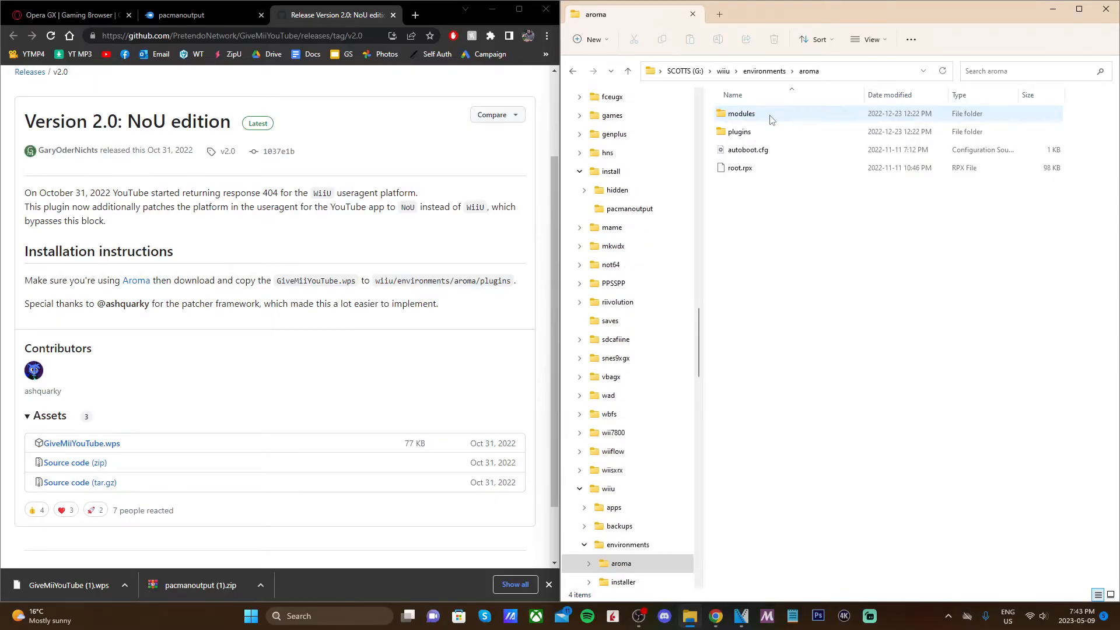
{"action": "double_click", "coordinate": [739, 131]}
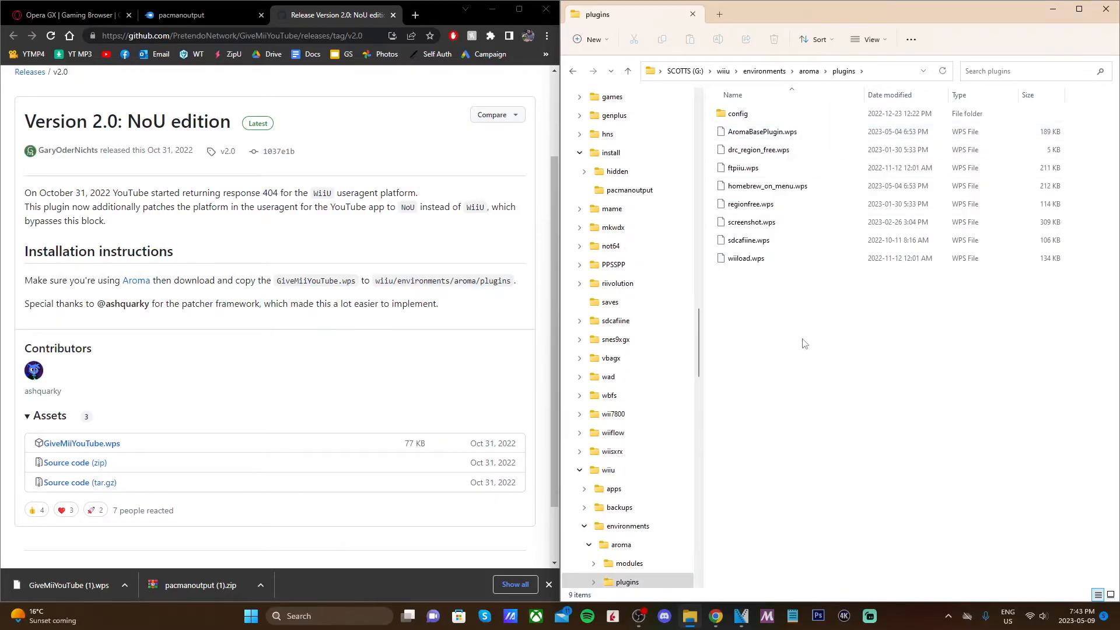
{"action": "mouse_move", "coordinate": [808, 375]}
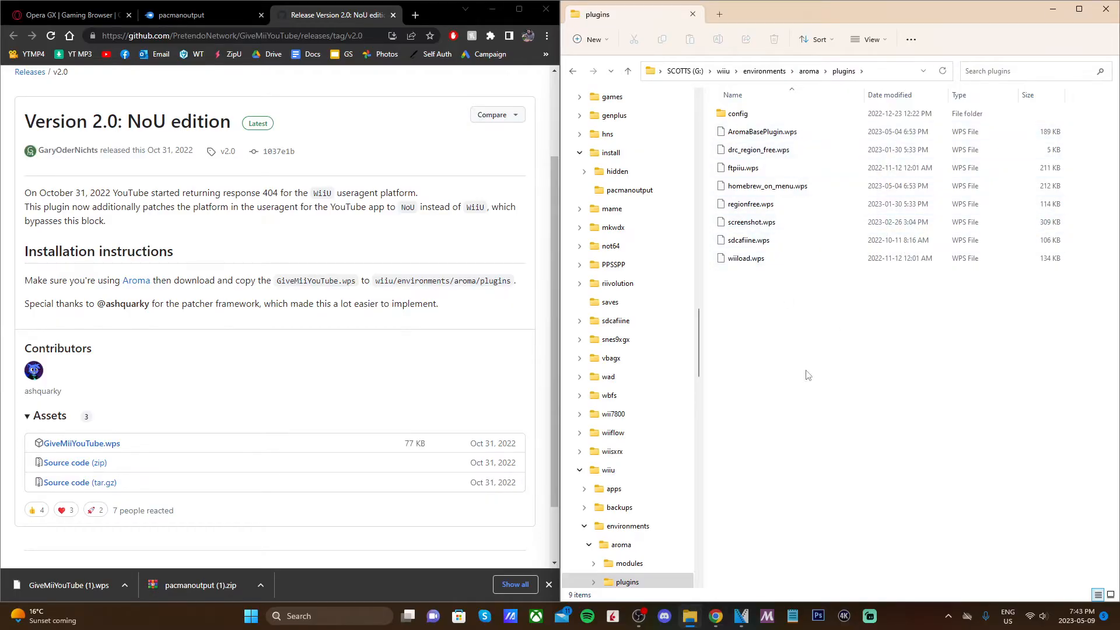
{"action": "mouse_move", "coordinate": [300, 592]}
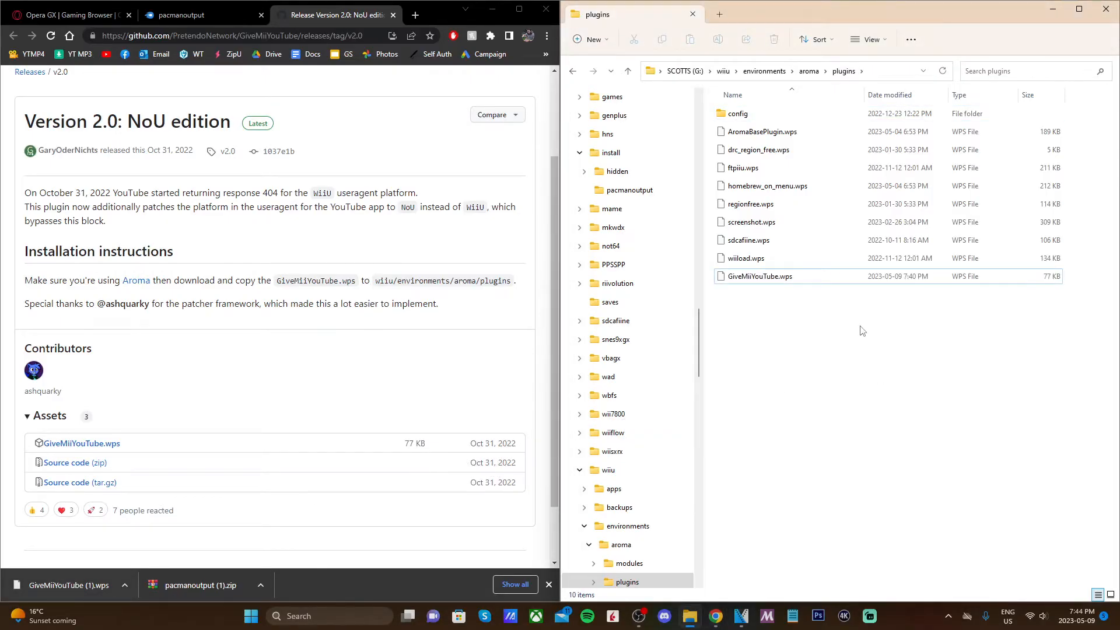
{"action": "mouse_move", "coordinate": [838, 338]}
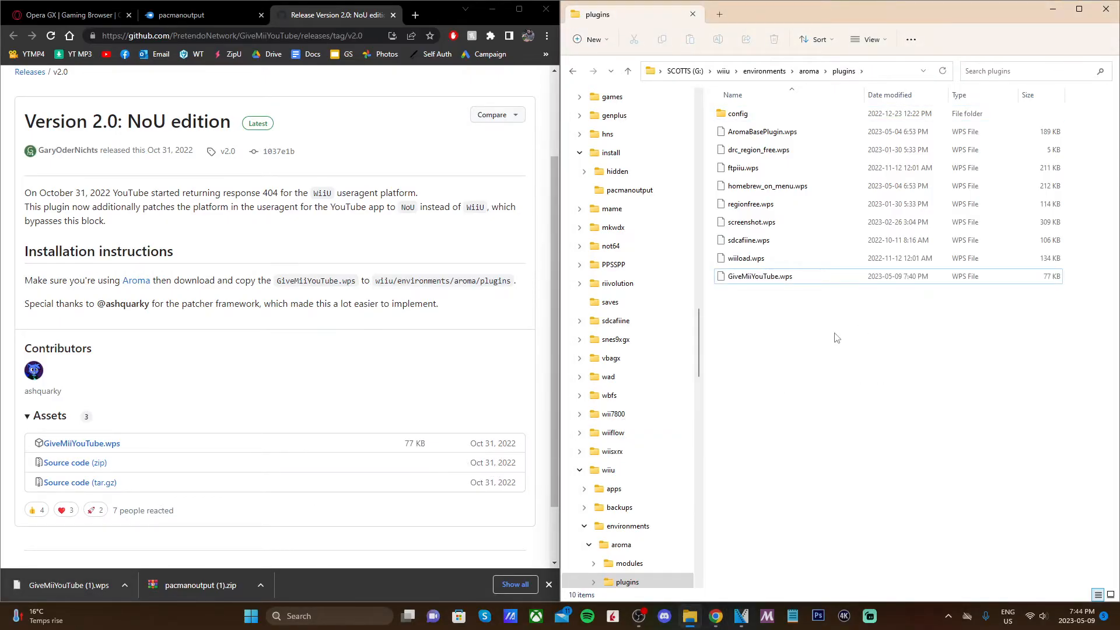
{"action": "left_click", "coordinate": [572, 71]}
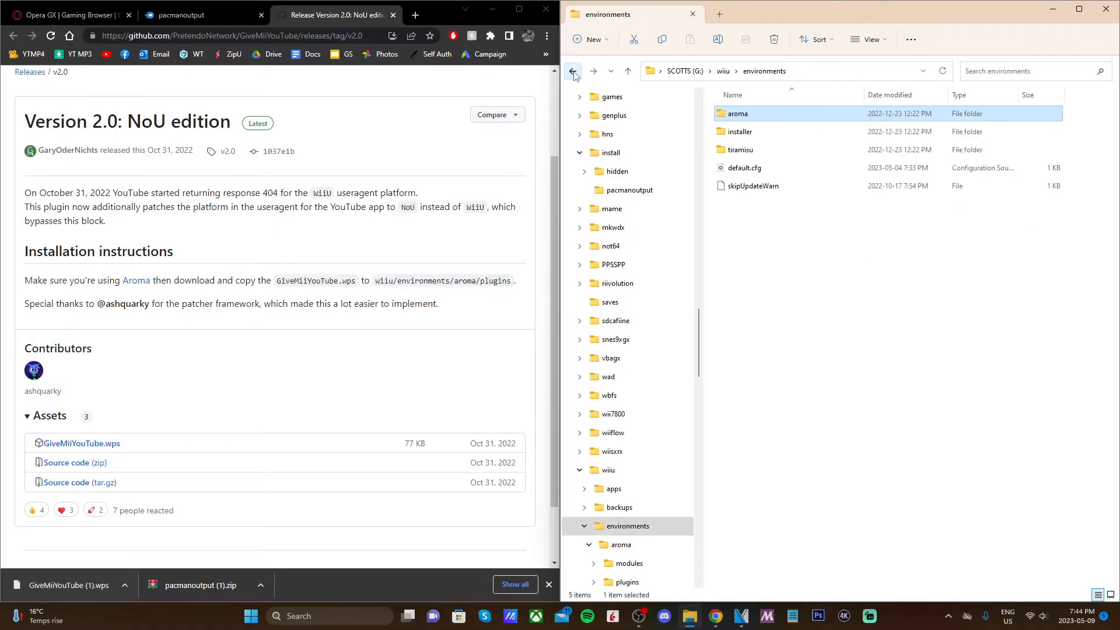
{"action": "left_click", "coordinate": [573, 71]}
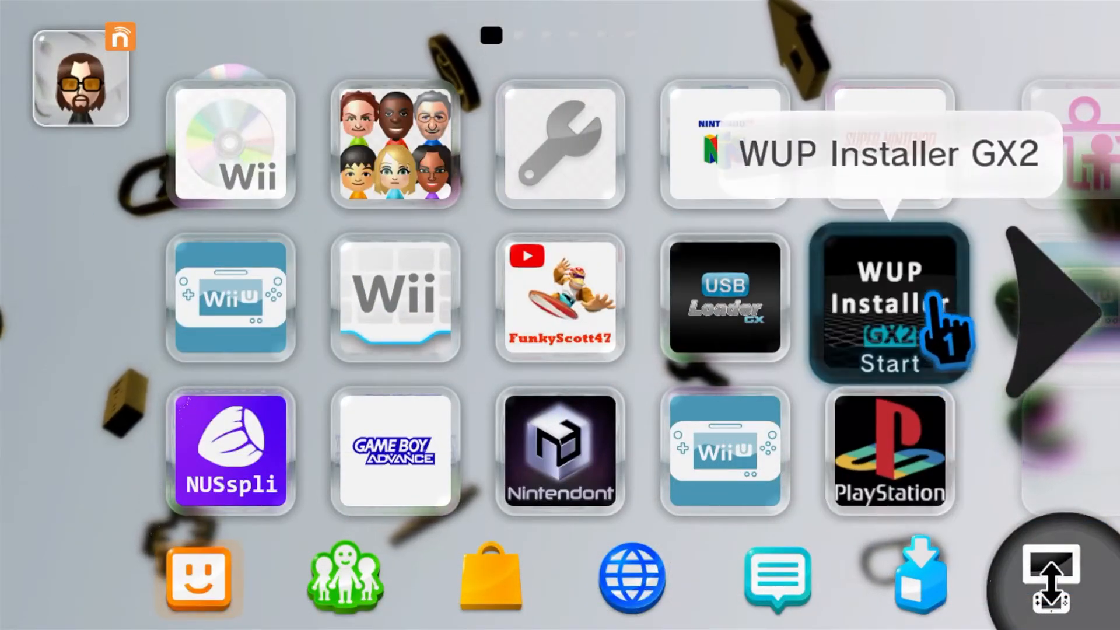
Install pacmanoutput to NAND with WUP Installer GX2, then return to the HOME menu.
{"action": "left_click", "coordinate": [887, 312]}
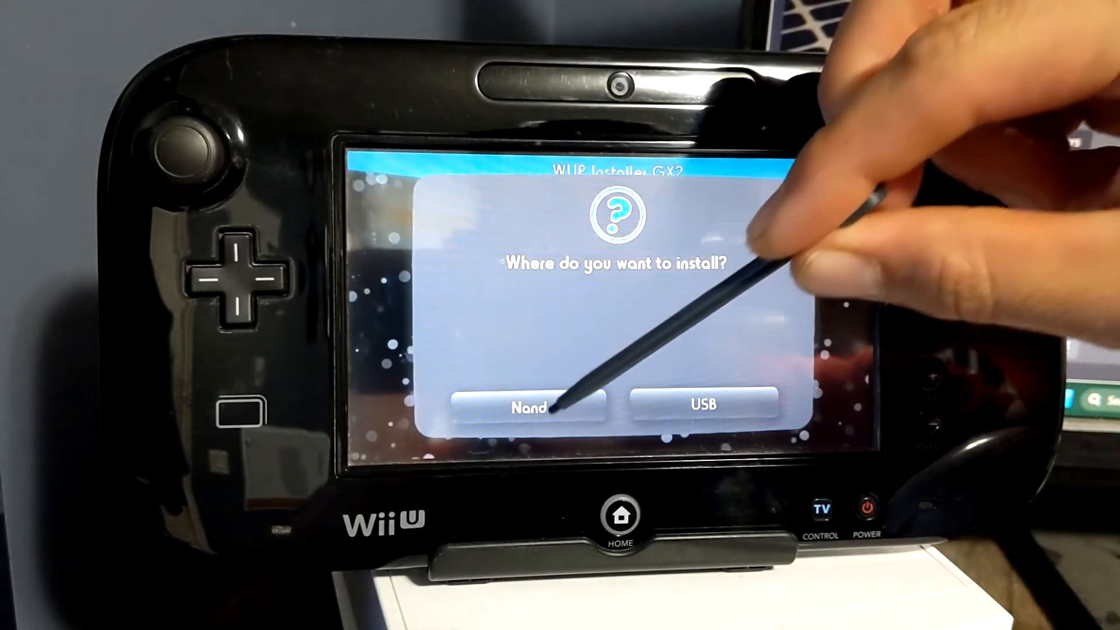
{"action": "left_click", "coordinate": [526, 406]}
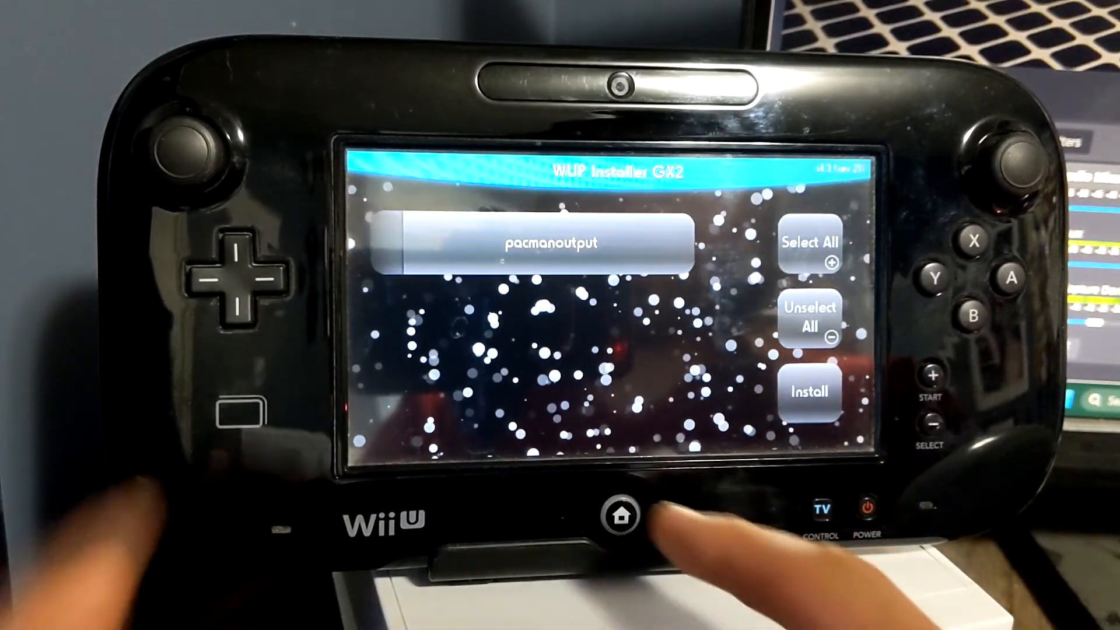
{"action": "left_click", "coordinate": [619, 518]}
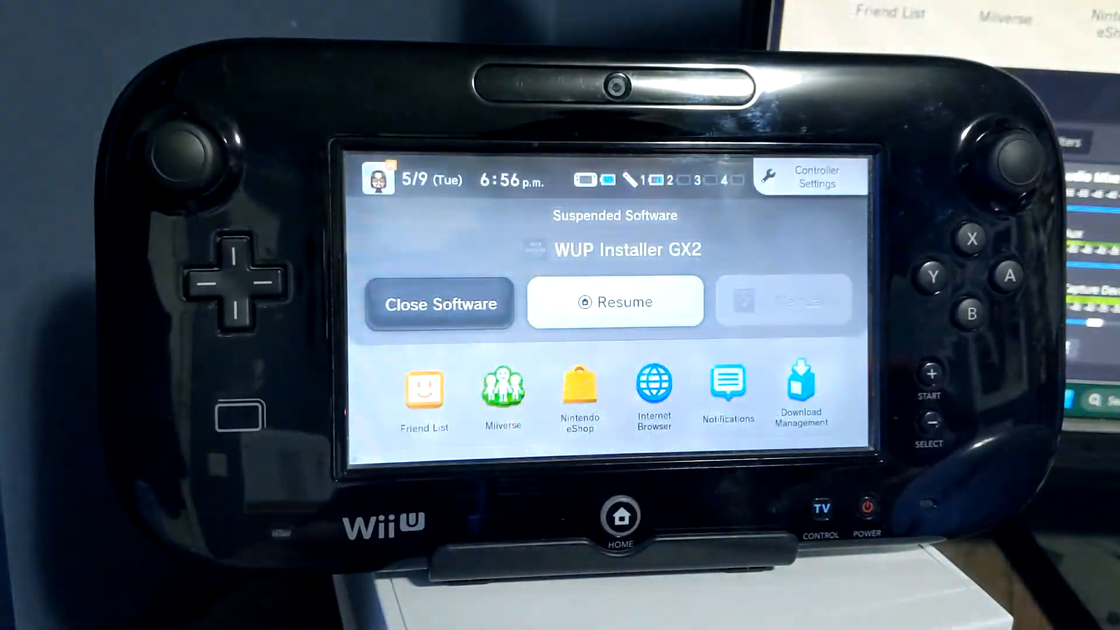
Close the suspended installer and launch the new YouTube app tile from the Wii U Menu.
{"action": "left_click", "coordinate": [439, 303]}
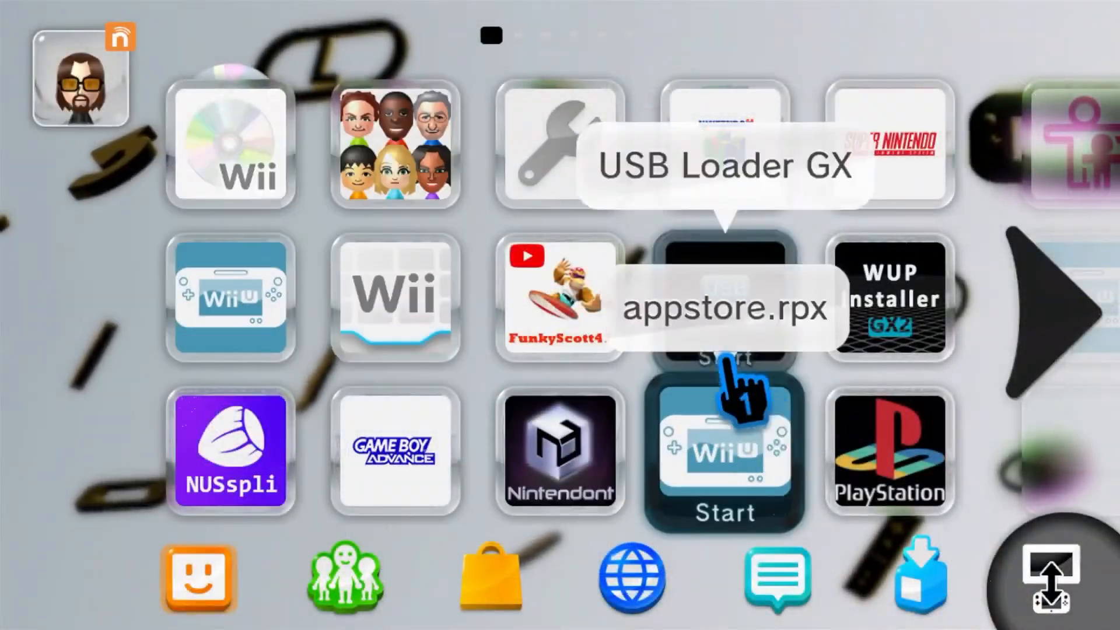
{"action": "scroll", "scroll_direction": "right", "scroll_amount": 3}
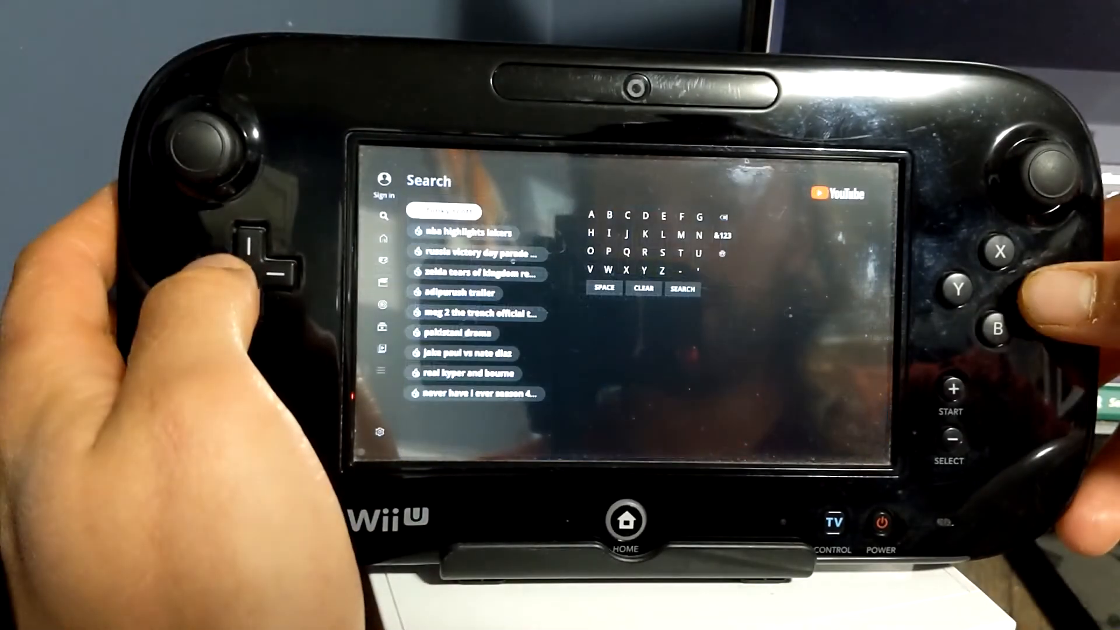
Run a YouTube search for "funky scott" on the GamePad.
{"action": "left_click", "coordinate": [683, 288]}
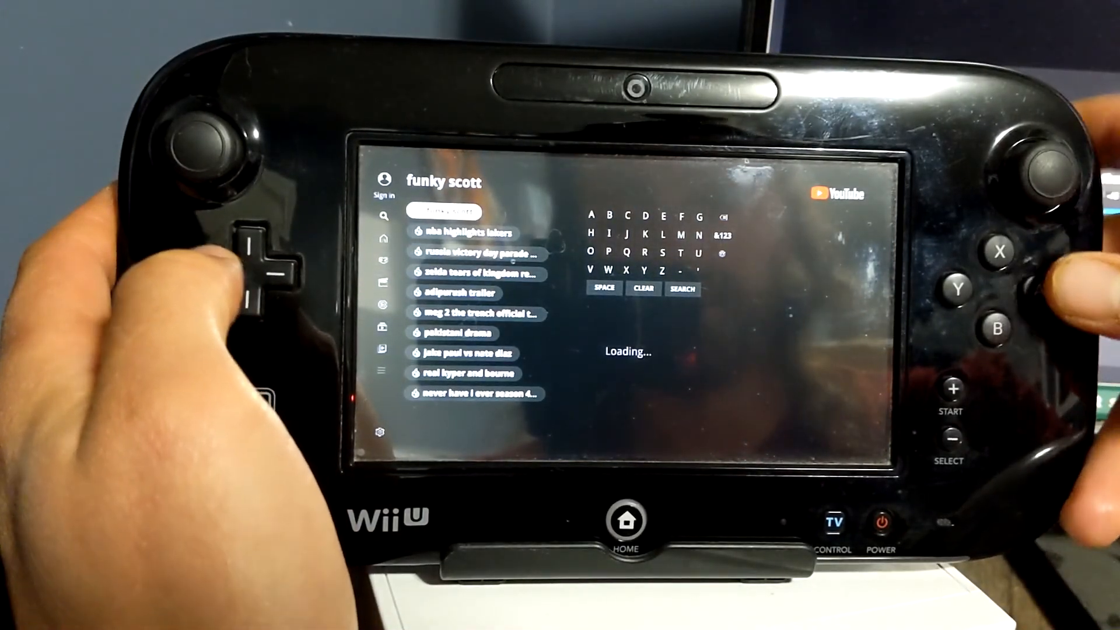